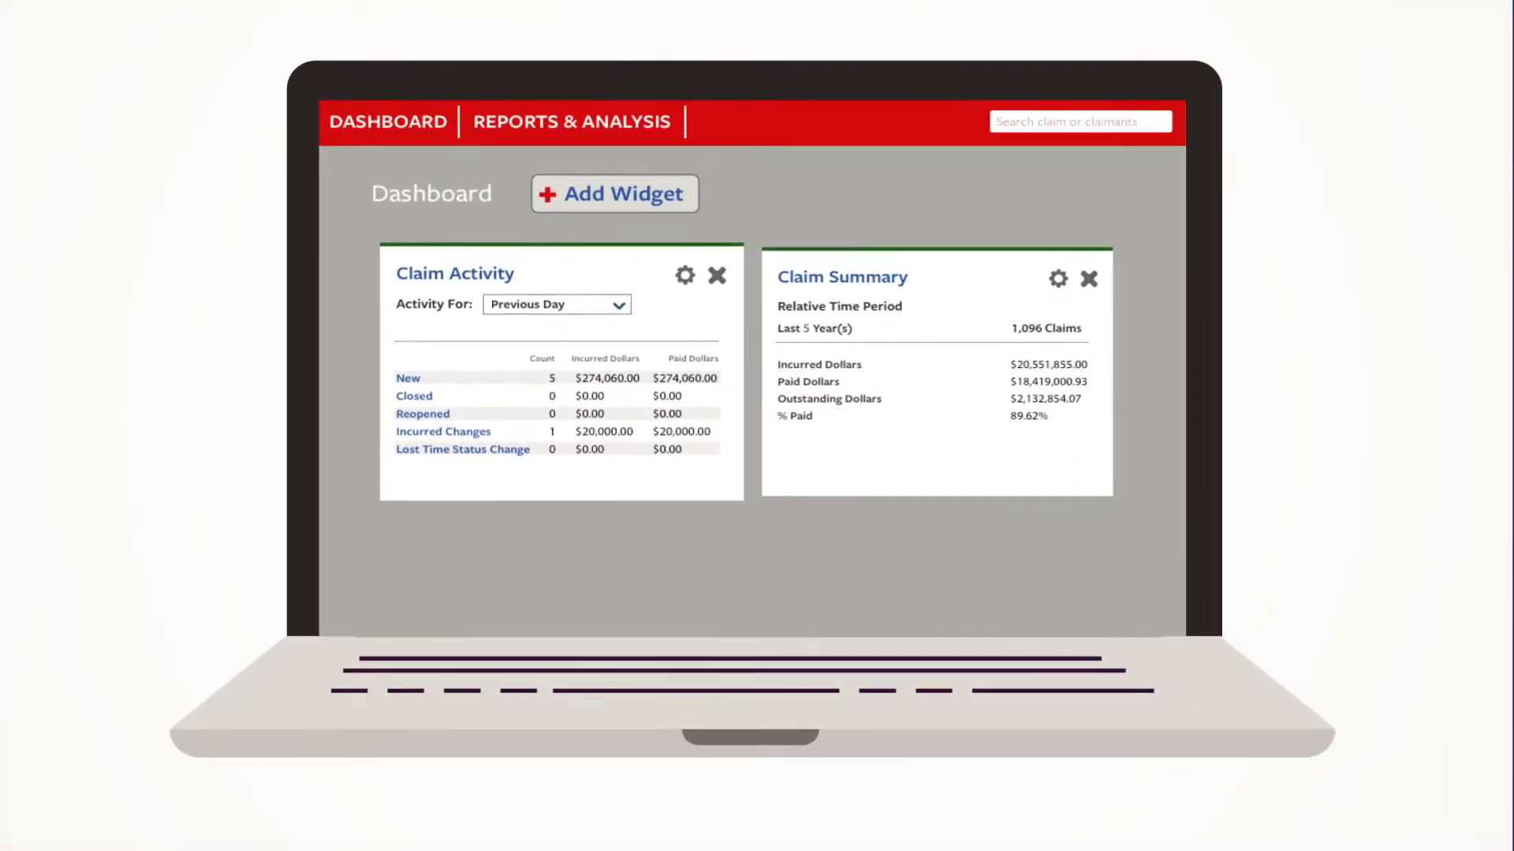
Show Claim Summary as a bar chart and drill policy year 2016 down to line of insurance
left_click(613, 192)
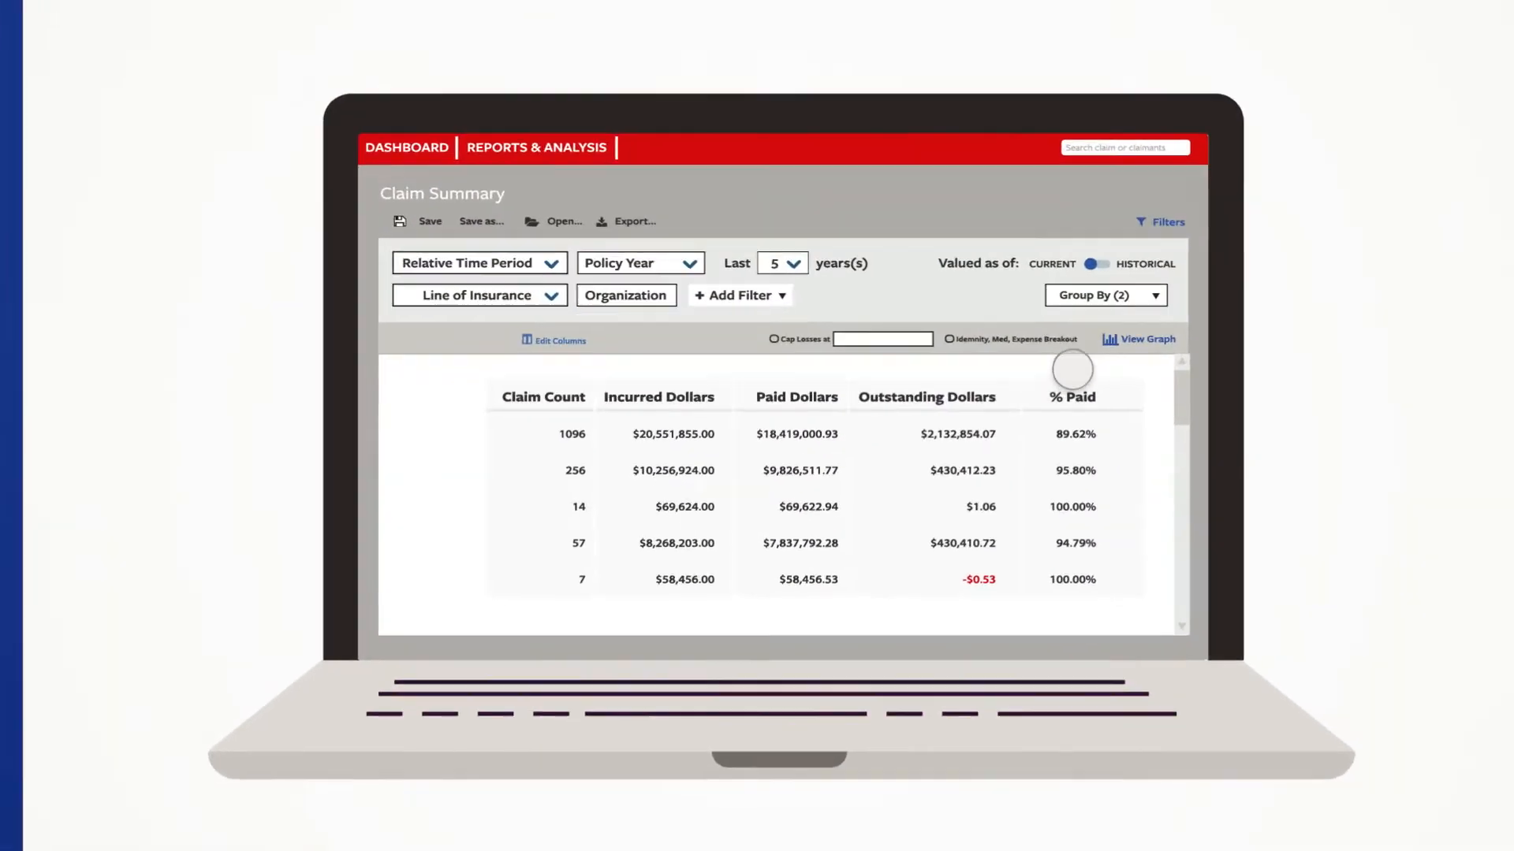
left_click(1146, 339)
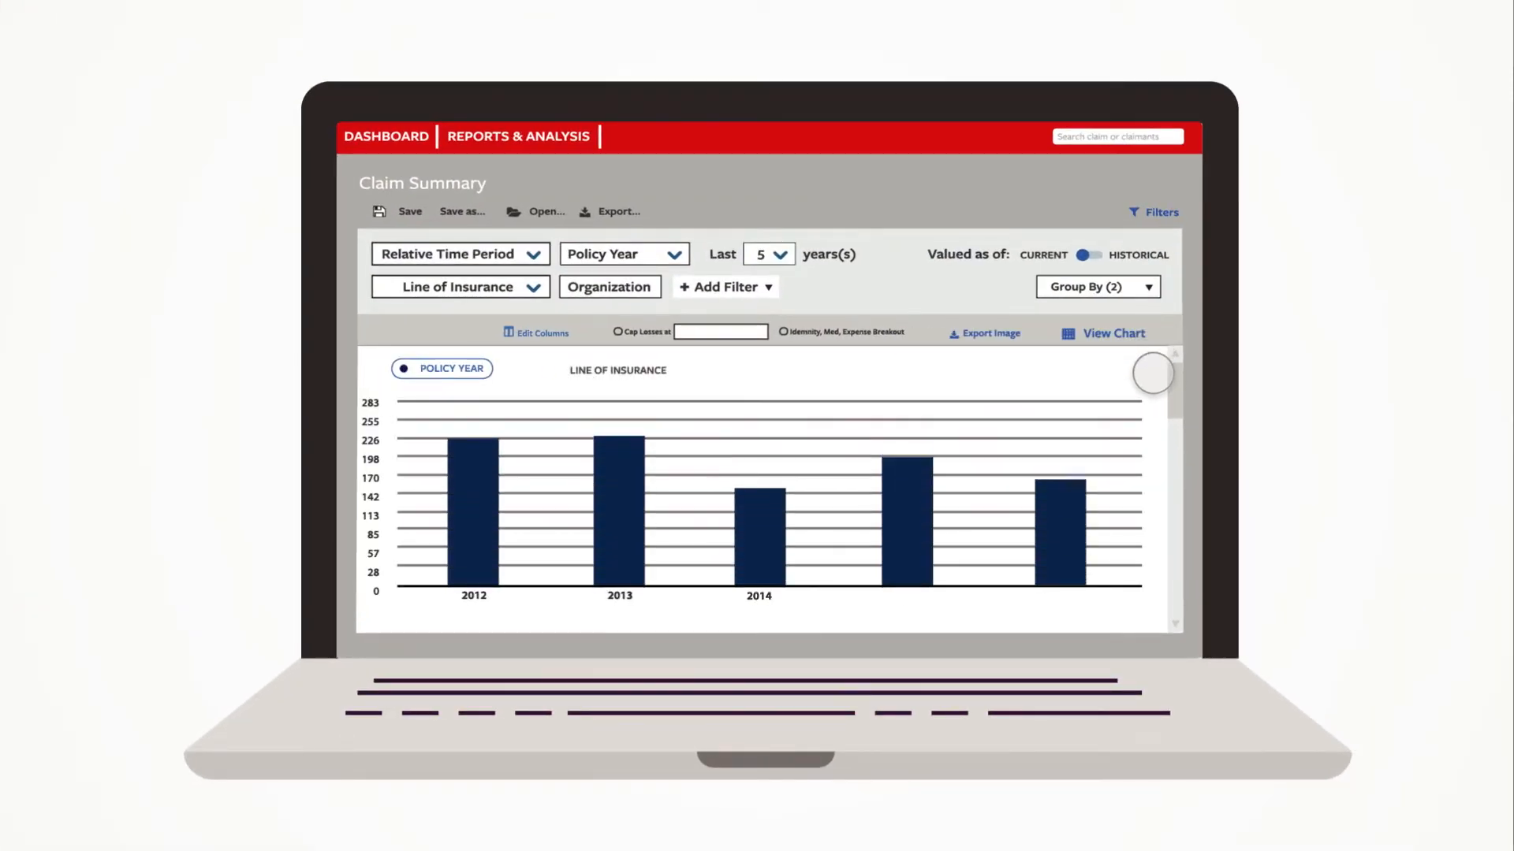
left_click(1060, 501)
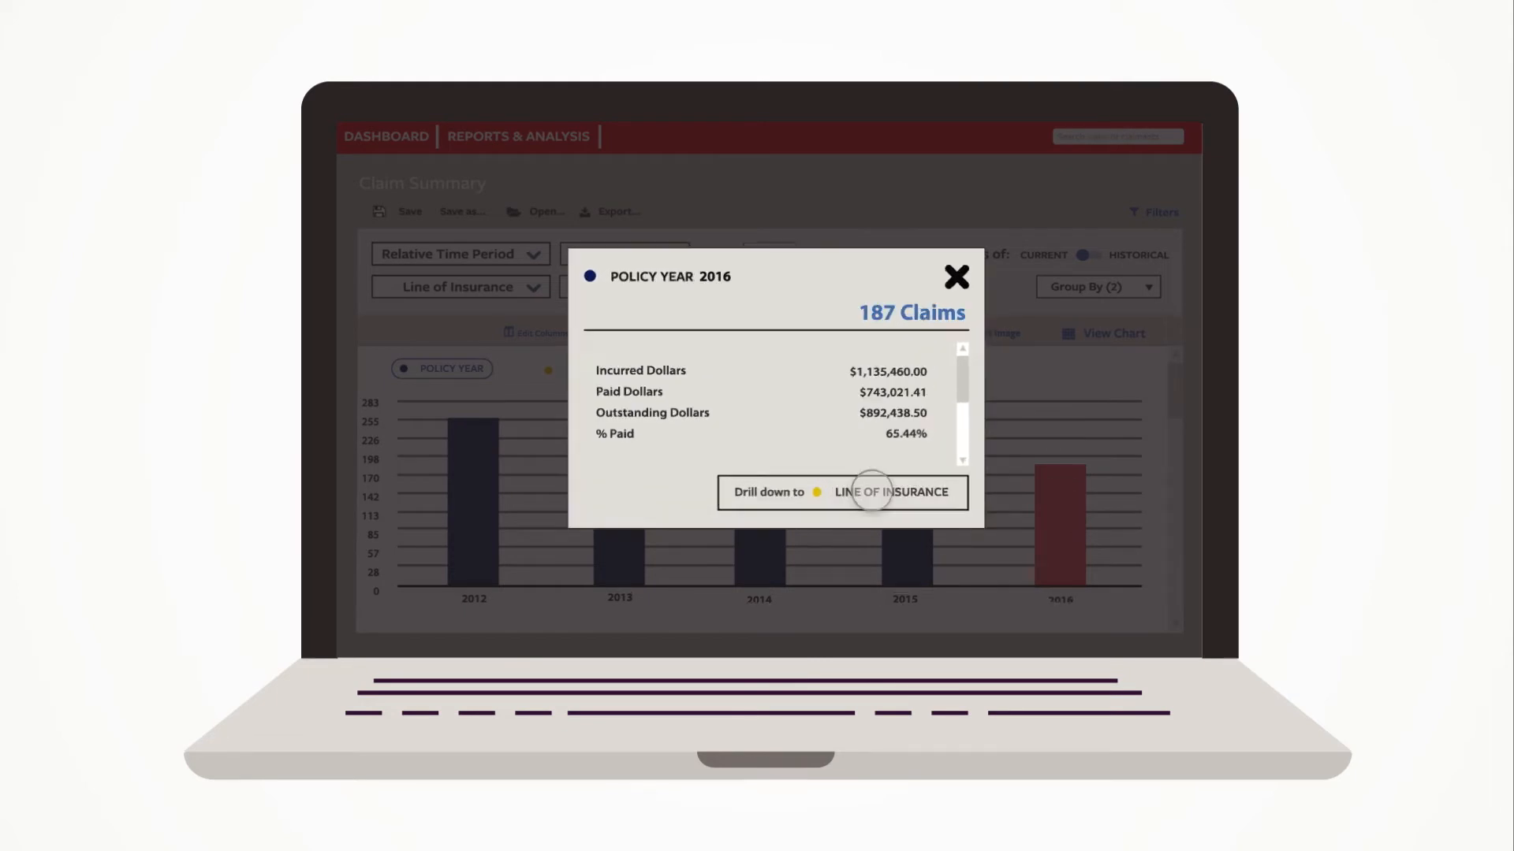
left_click(842, 492)
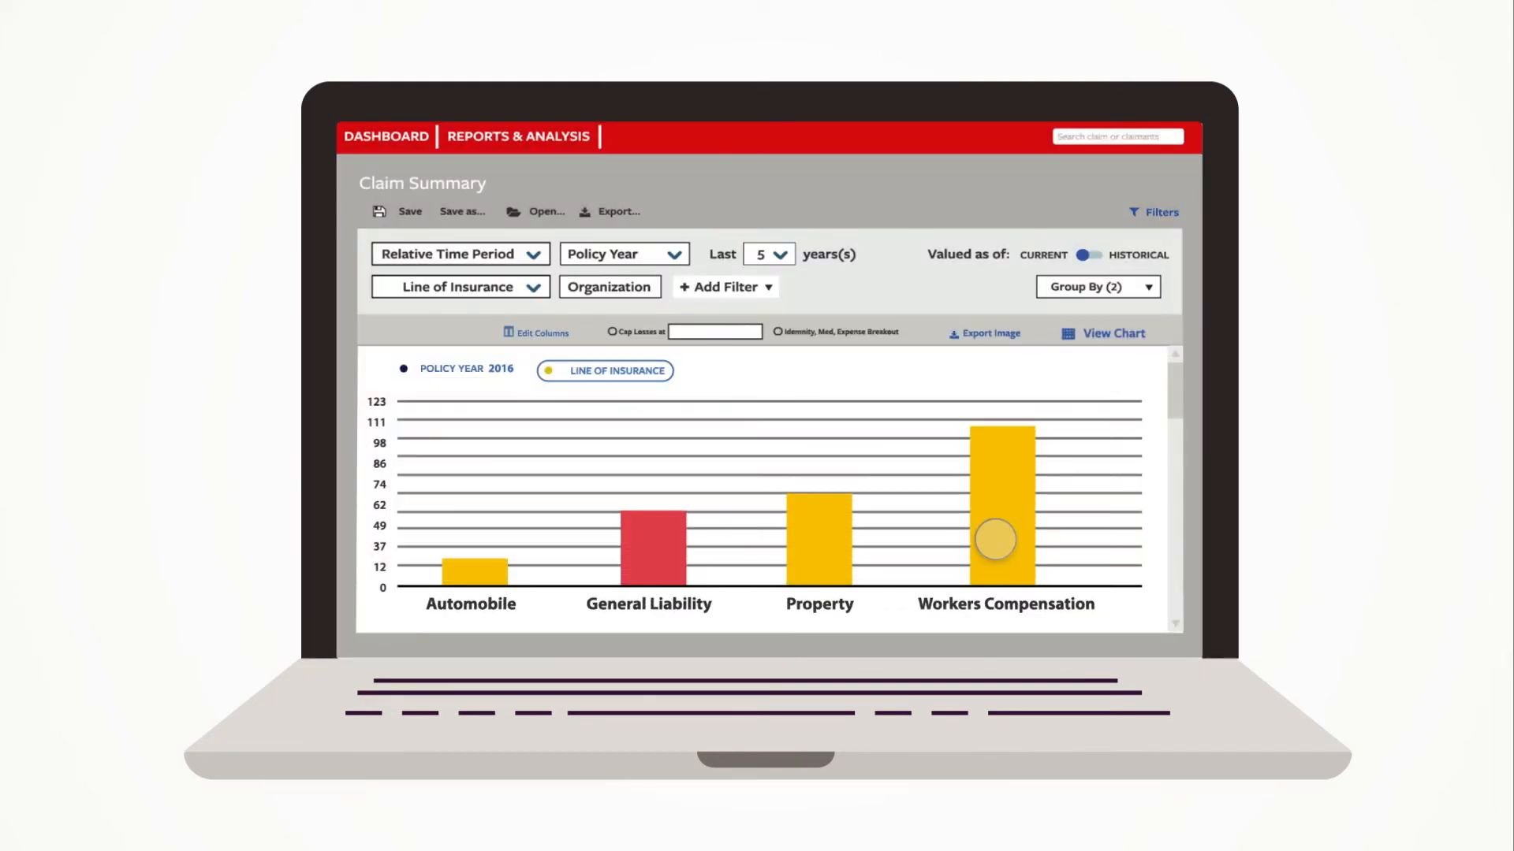